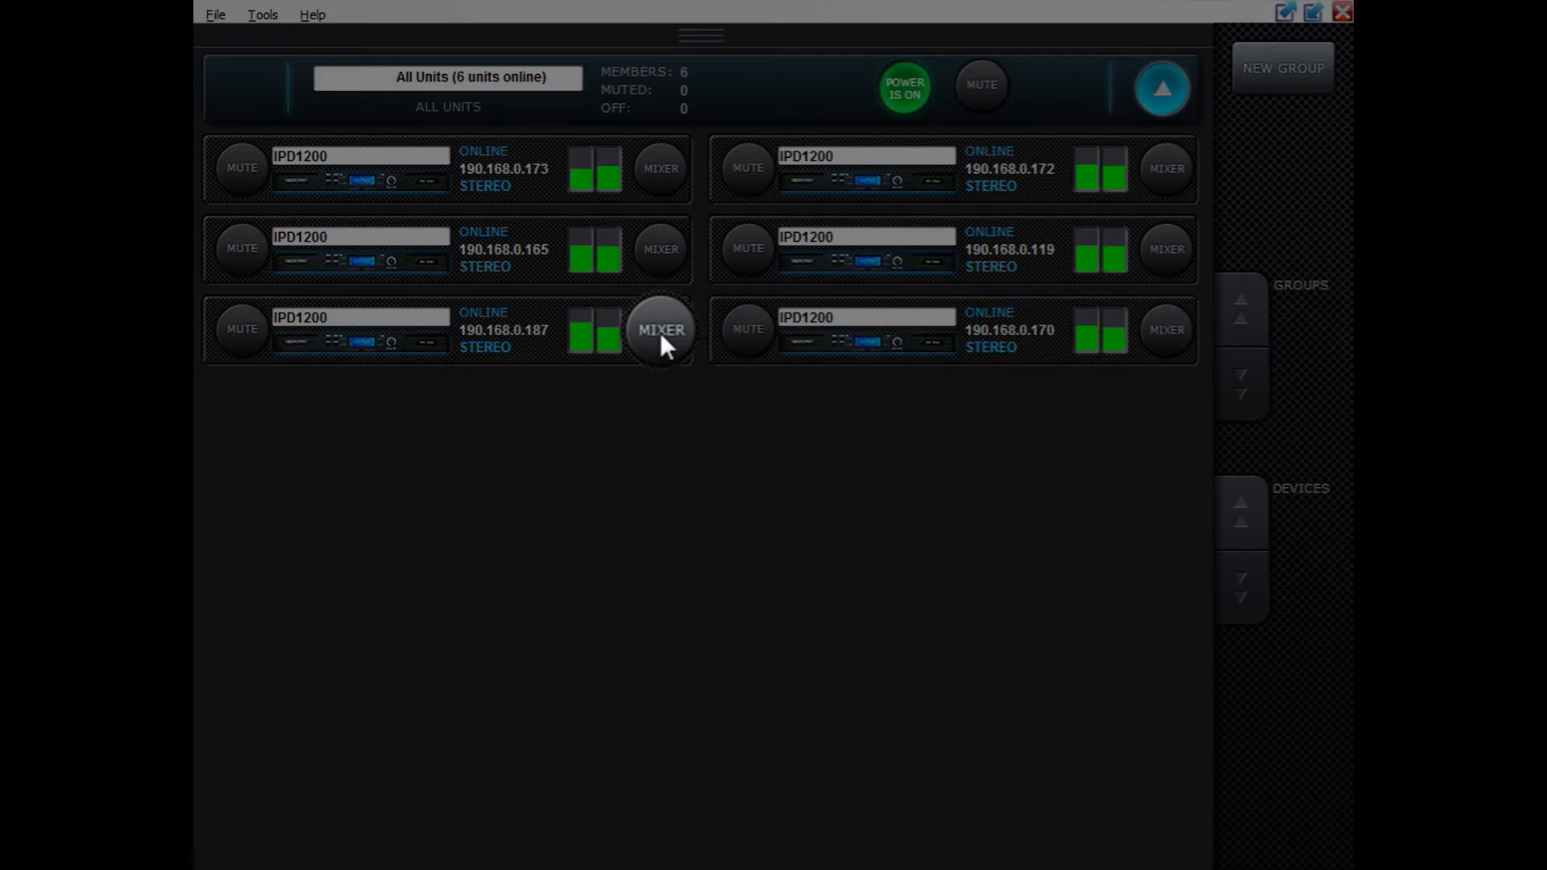
Step: Bring up the input mixer for the IPD1200 at 190.168.0.187
{"action": "left_click", "coordinate": [659, 329]}
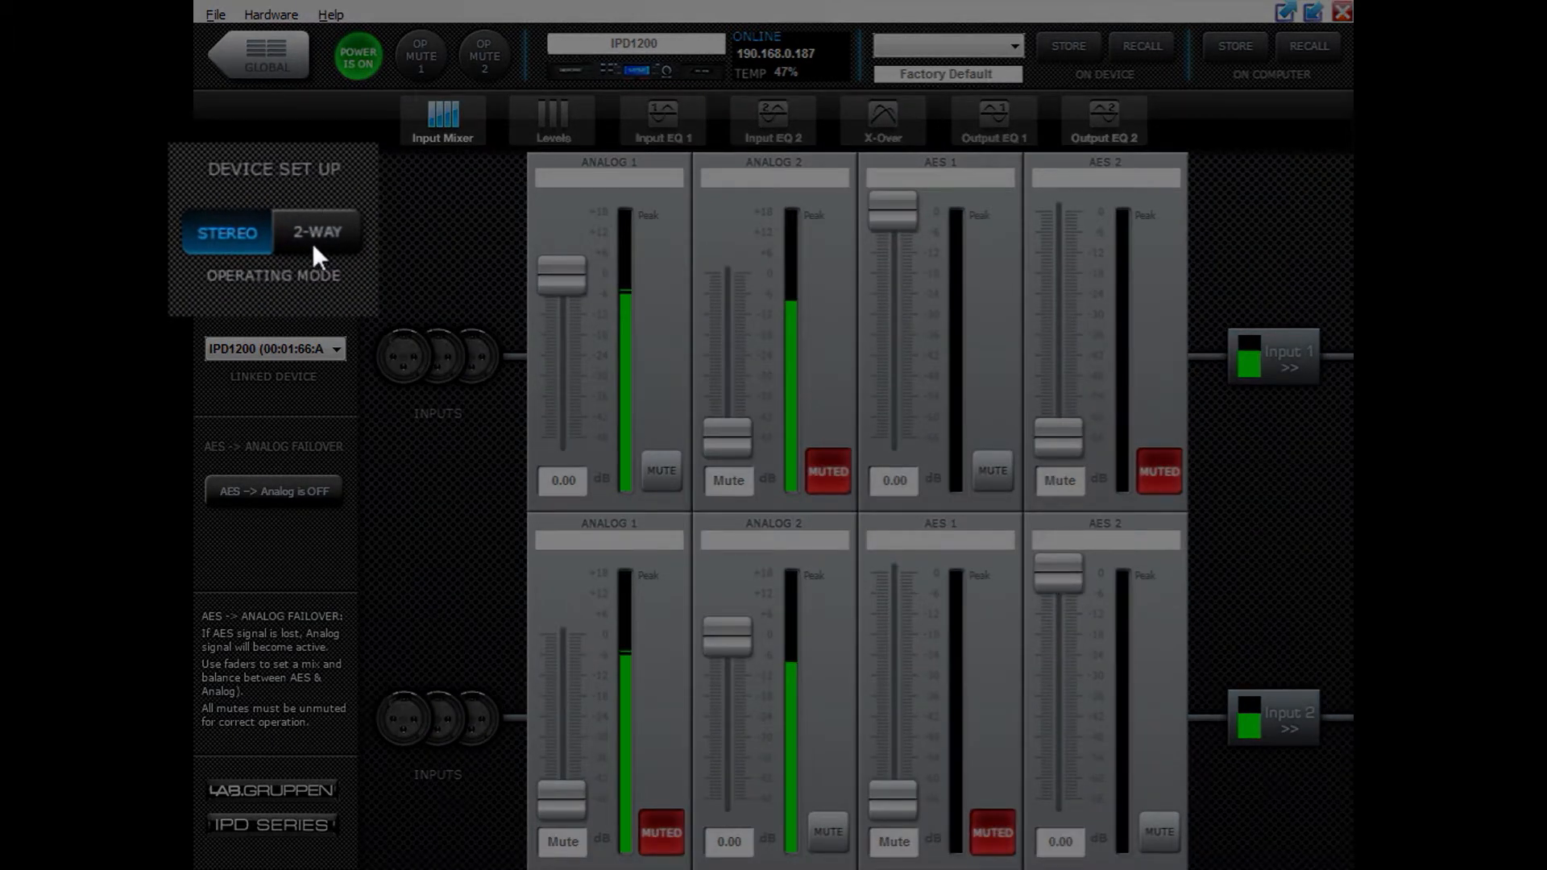
Step: Switch the IPD1200 to 2-WAY operating mode under Device Set Up
{"action": "left_click", "coordinate": [317, 232]}
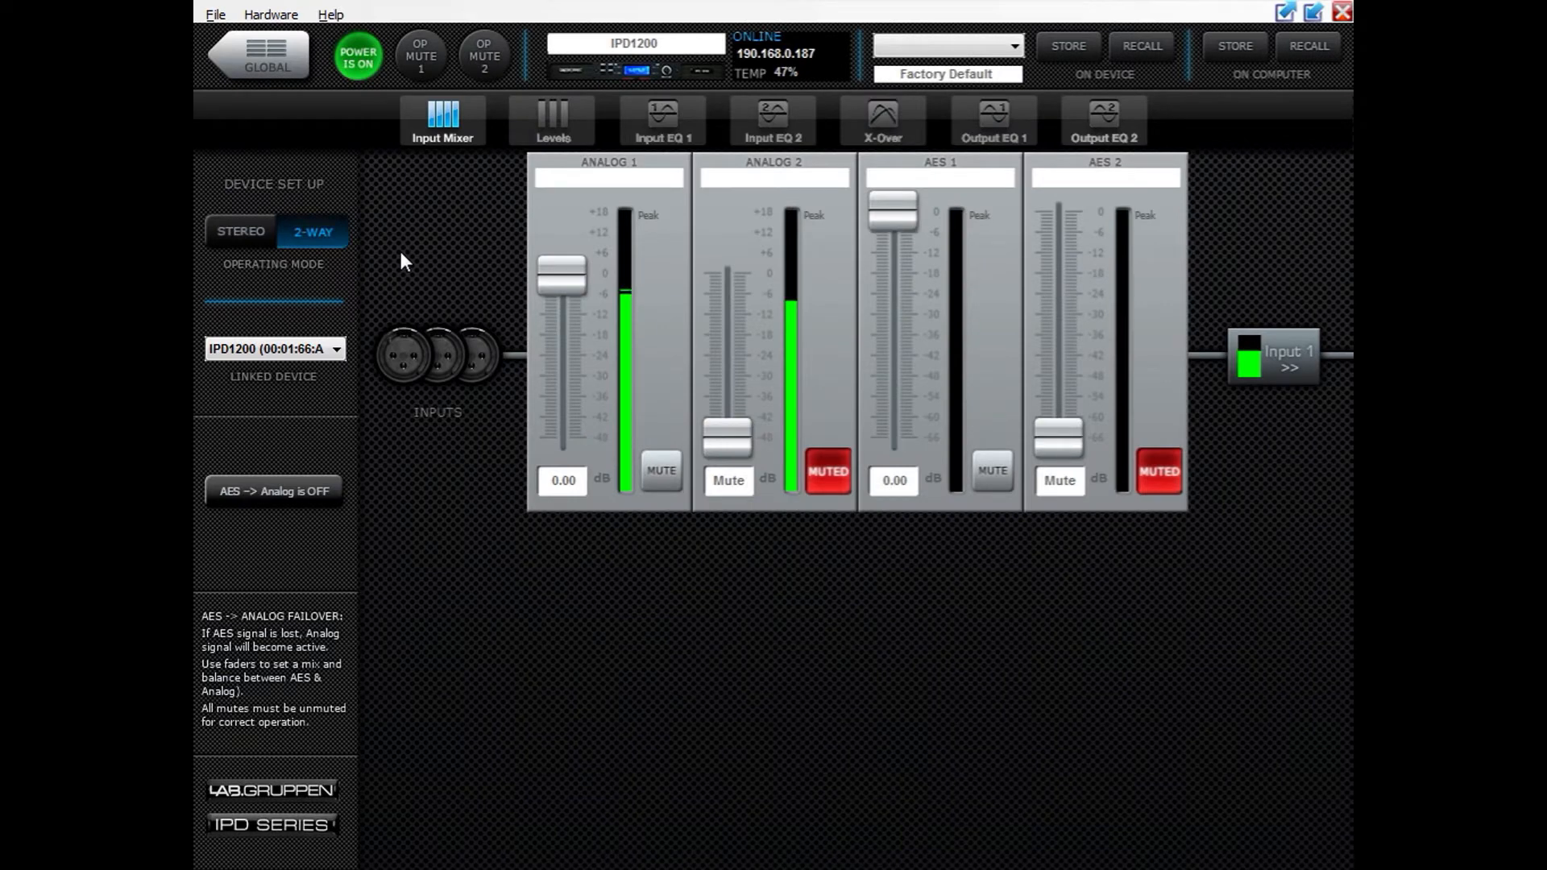
{"action": "mouse_move", "coordinate": [554, 134]}
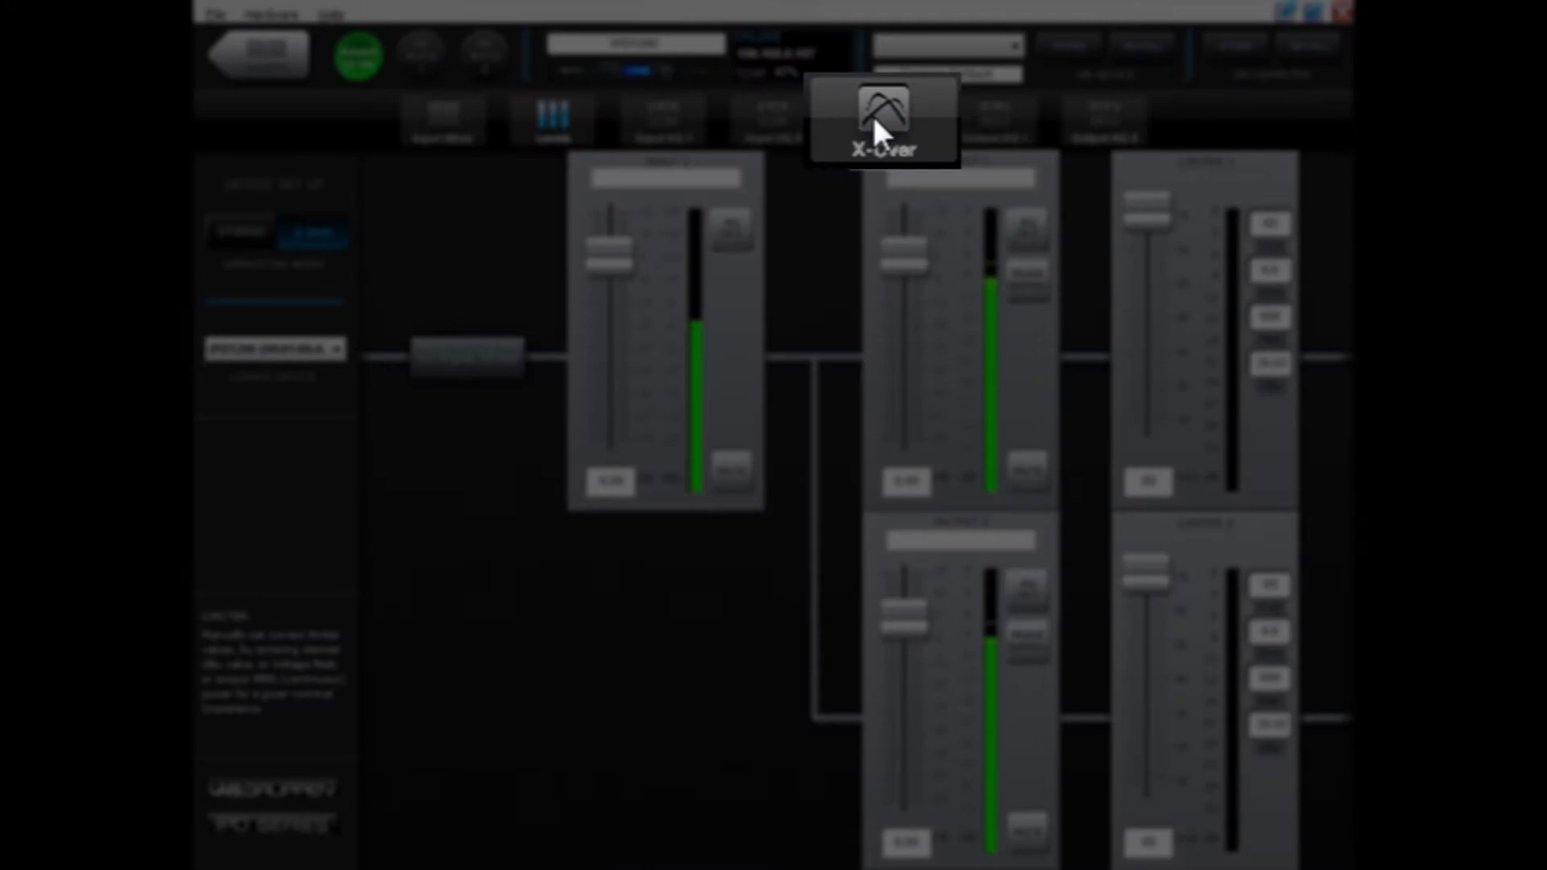
Step: In X-Over, band-pass Output 1 with a 35 Hz high-pass and 85 Hz low-pass
{"action": "left_click", "coordinate": [882, 117]}
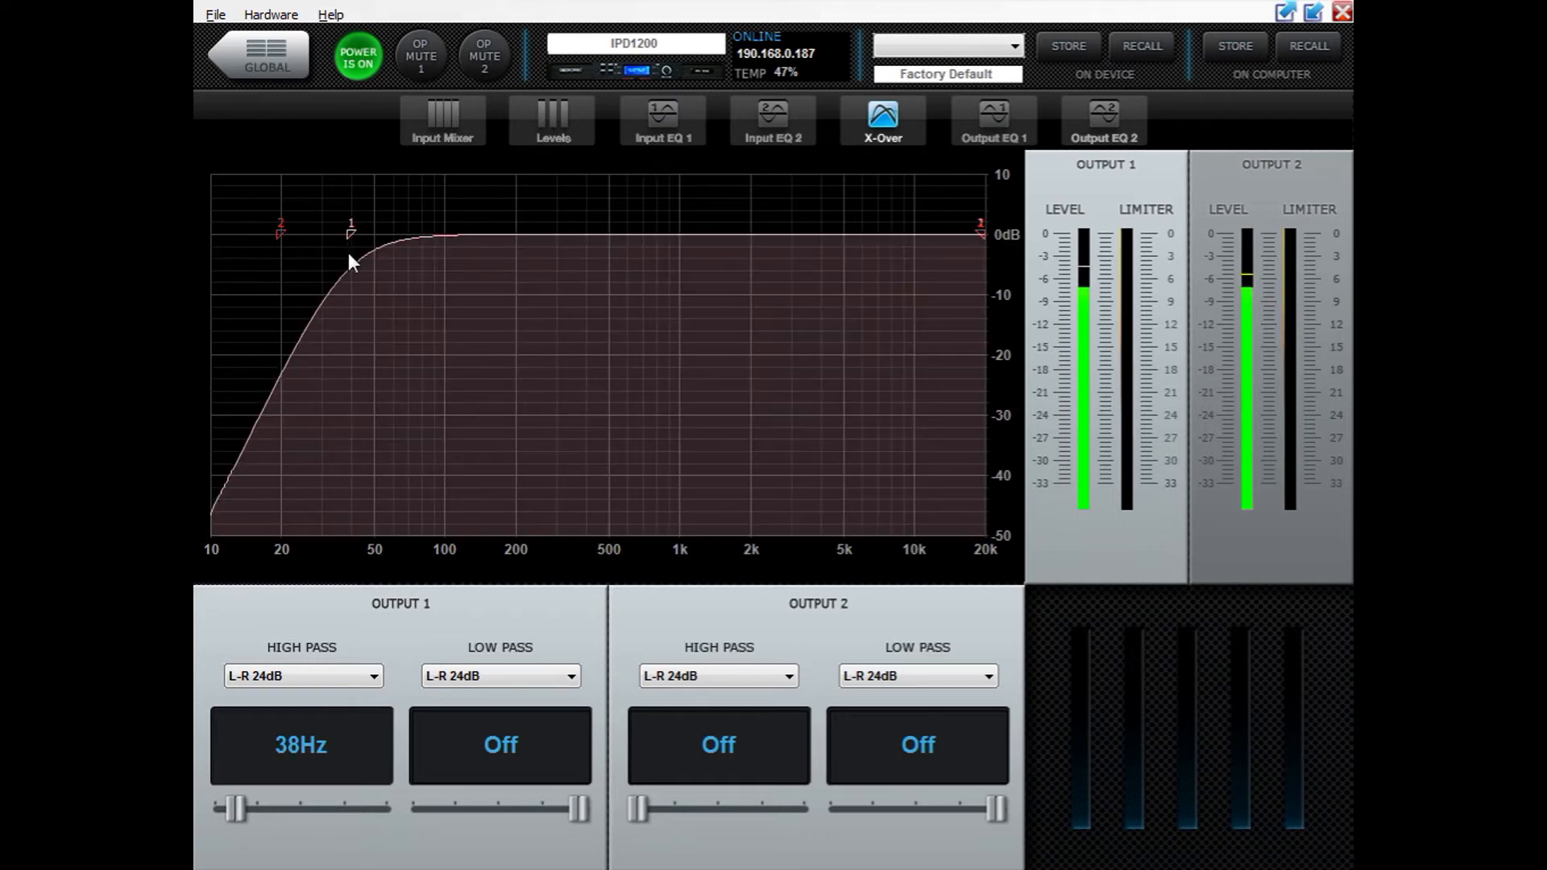
{"action": "left_click_drag", "start_coordinate": [349, 230], "coordinate": [417, 266]}
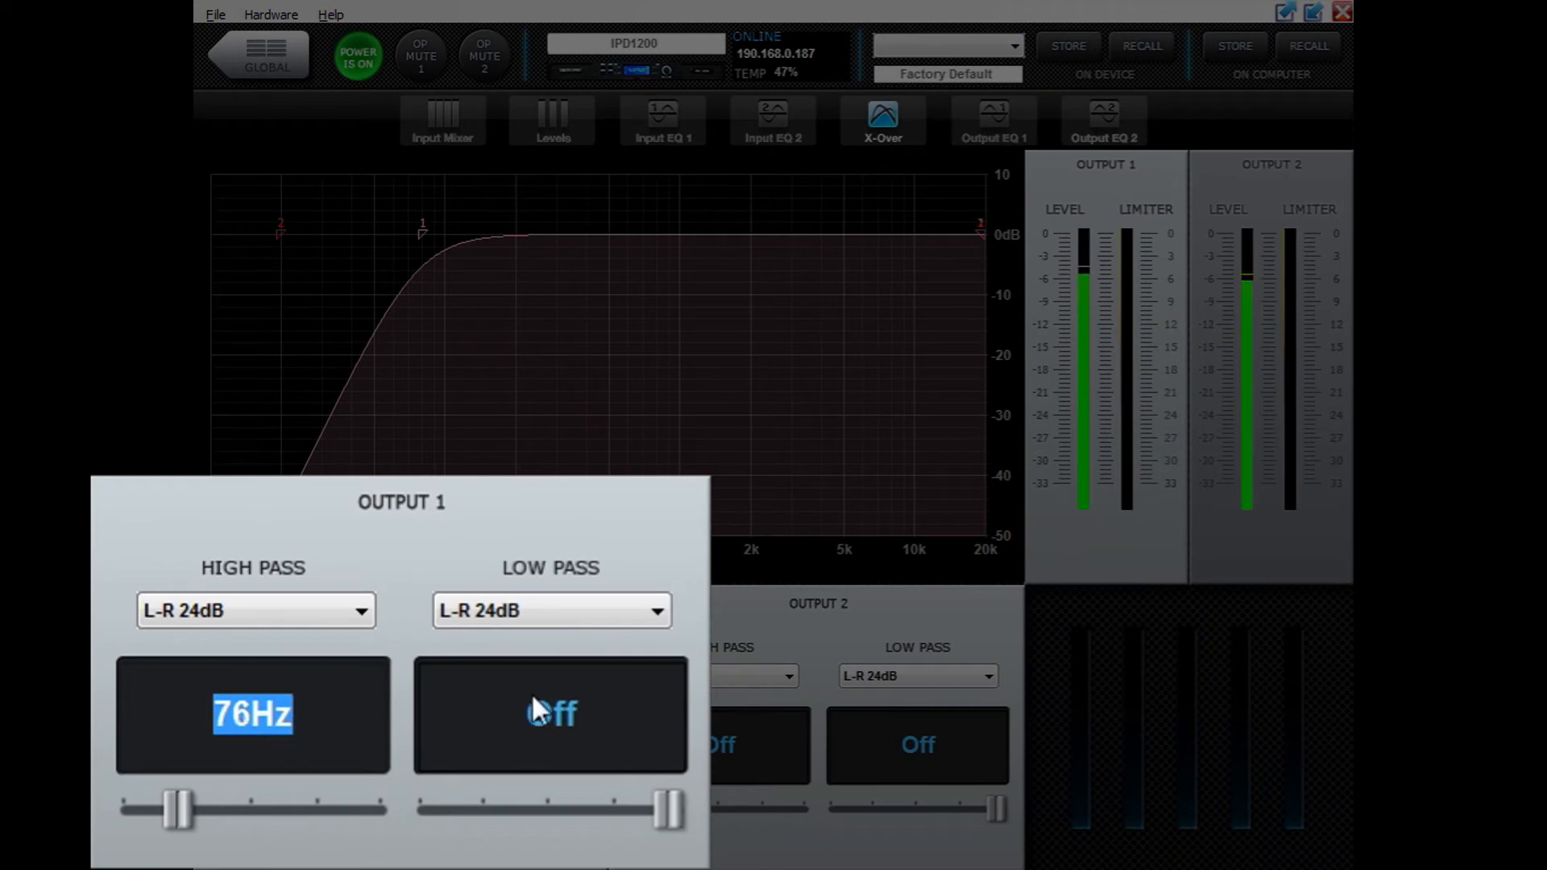
{"action": "left_click", "coordinate": [551, 714]}
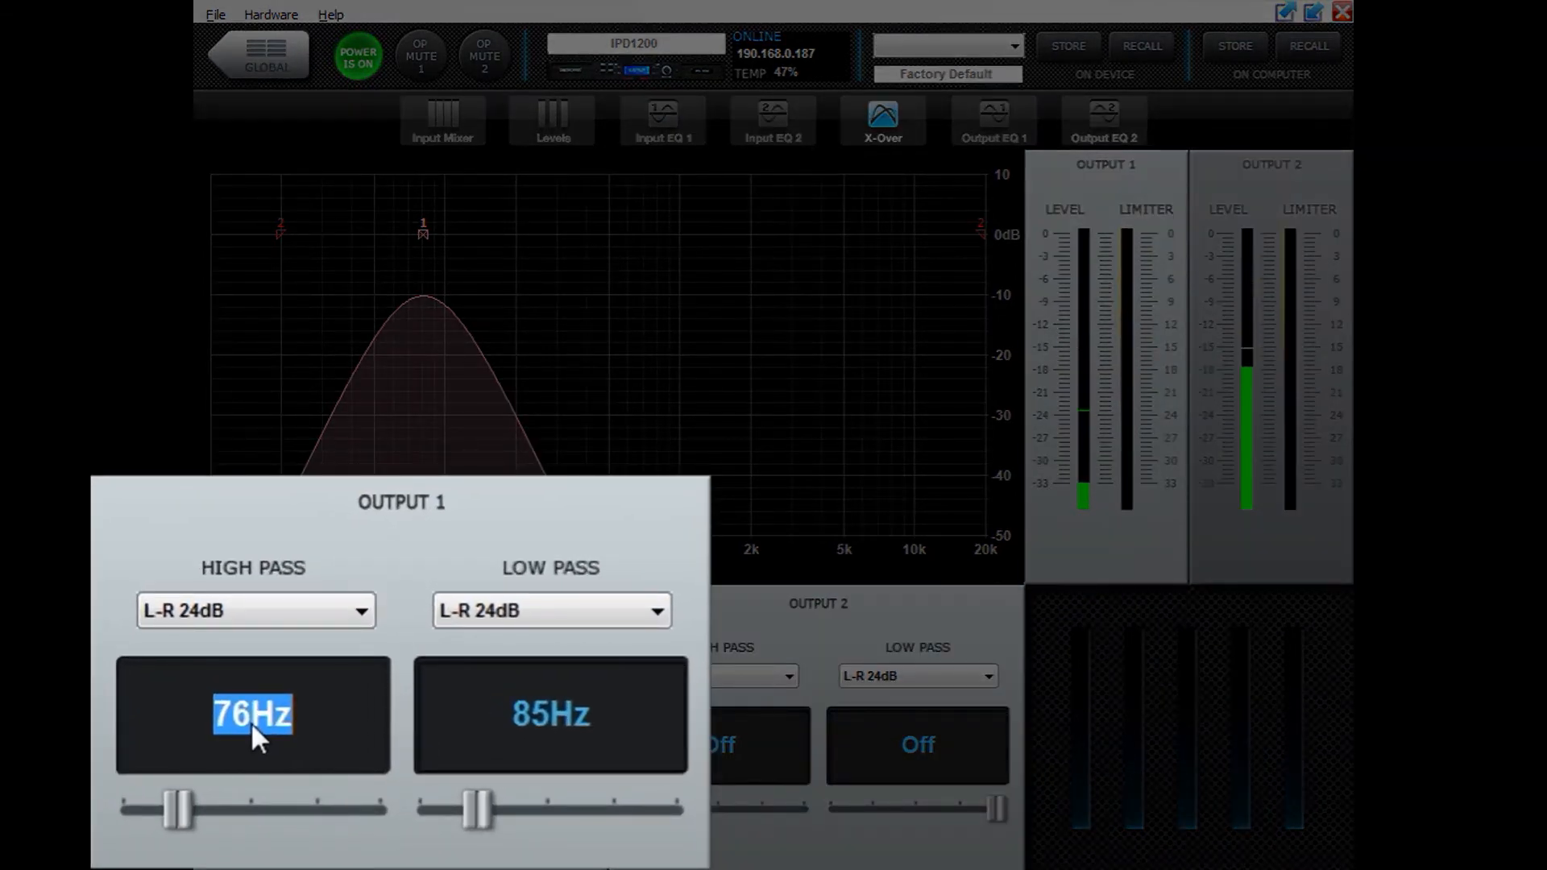
{"action": "type", "text": "35"}
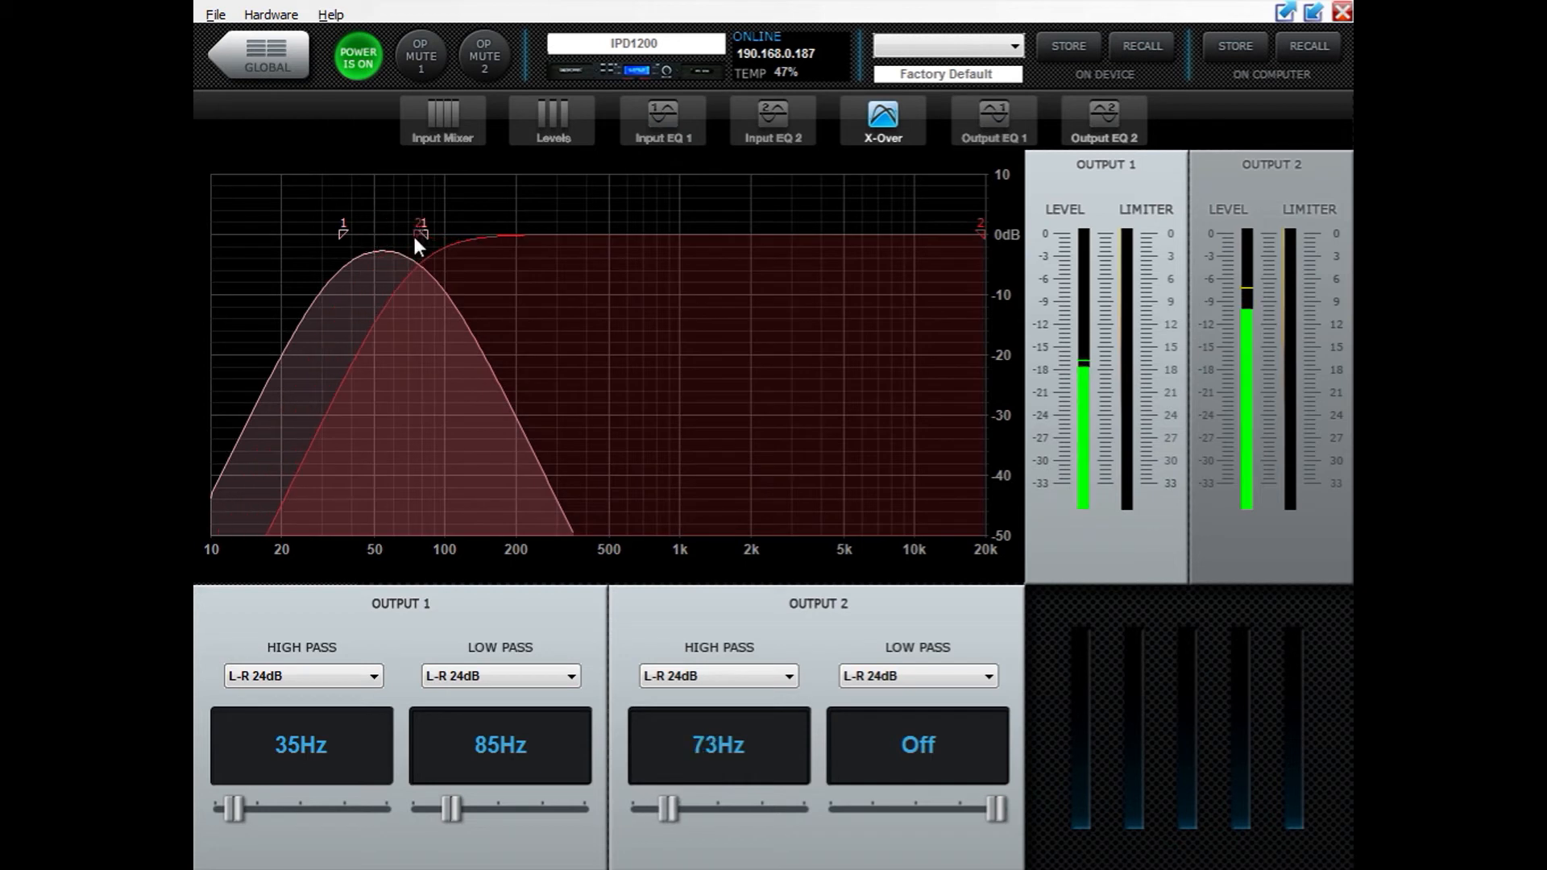
Step: Set Output 2's high-pass to 85Hz to meet Output 1's low-pass
{"action": "left_click_drag", "start_coordinate": [419, 237], "coordinate": [381, 246]}
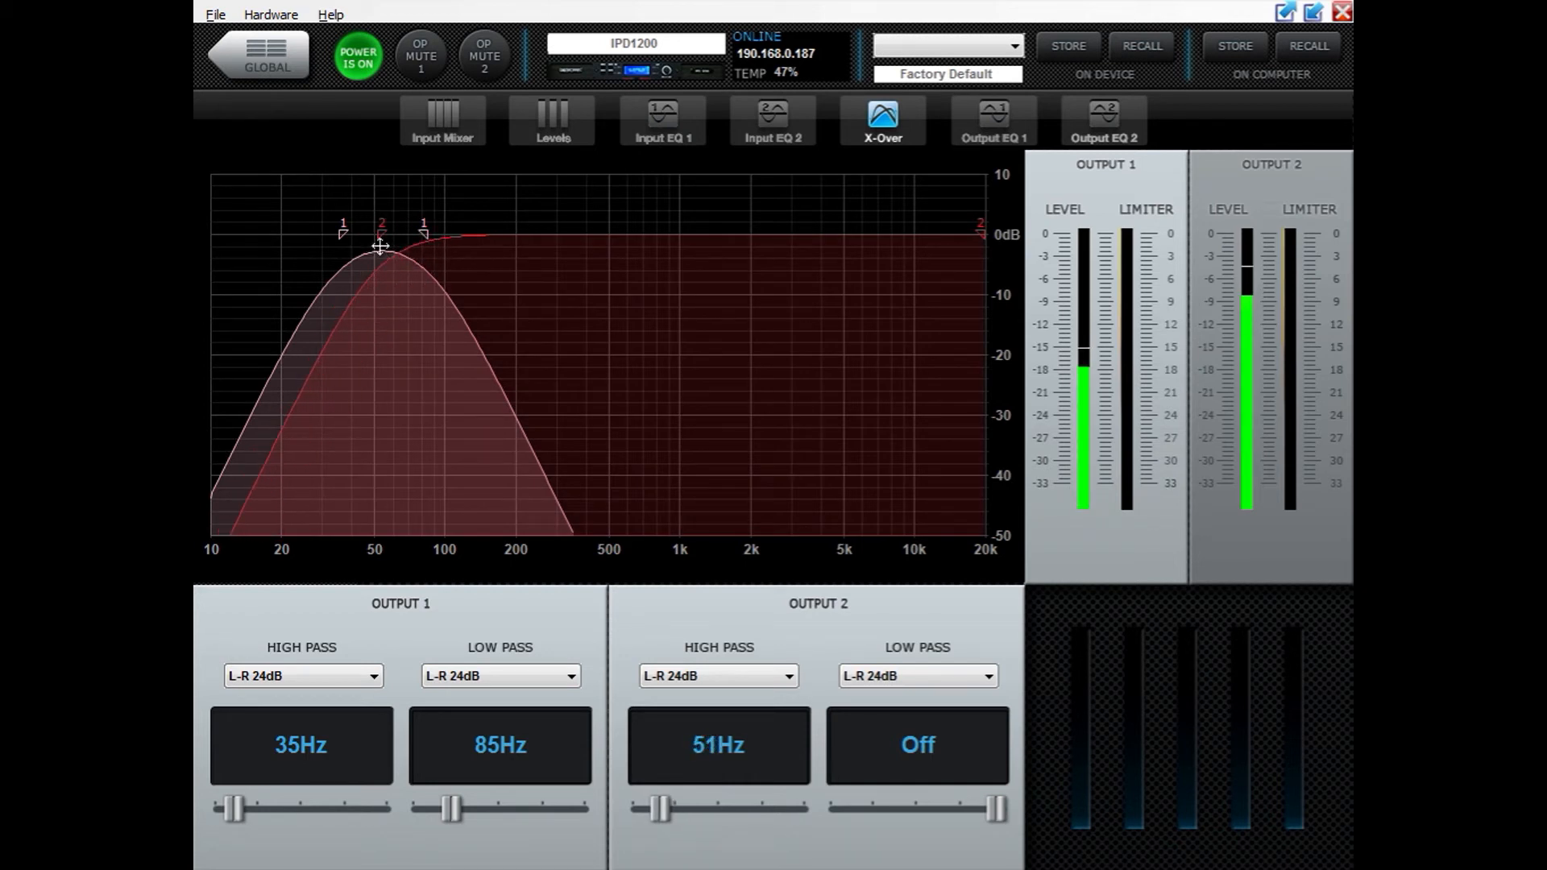
{"action": "left_click_drag", "start_coordinate": [380, 246], "coordinate": [425, 251]}
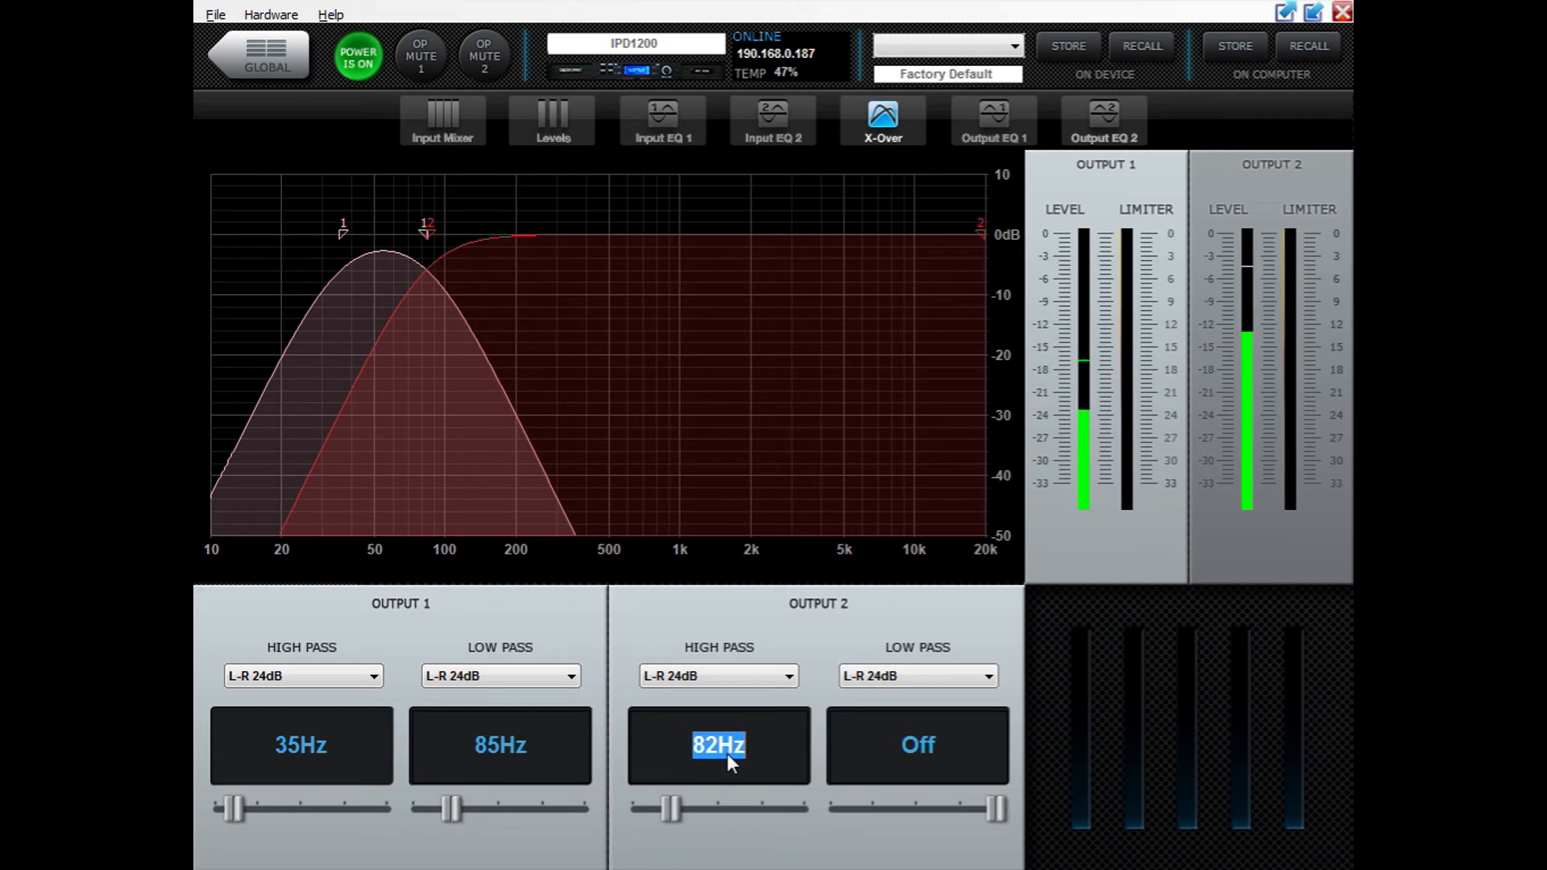
{"action": "type", "text": "85Hz"}
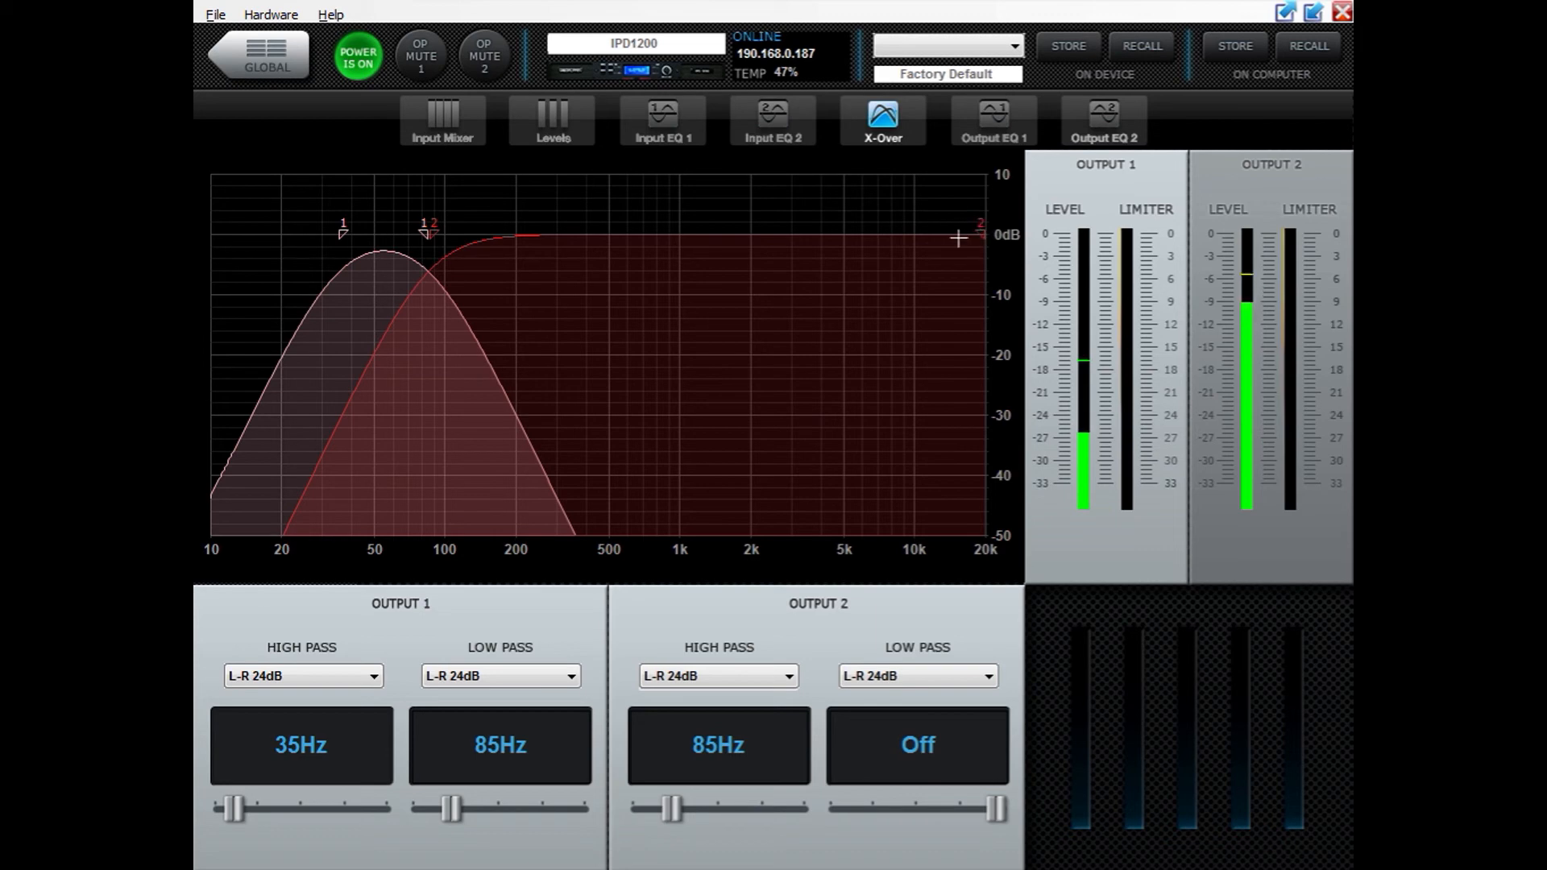
{"action": "left_click", "coordinate": [301, 675]}
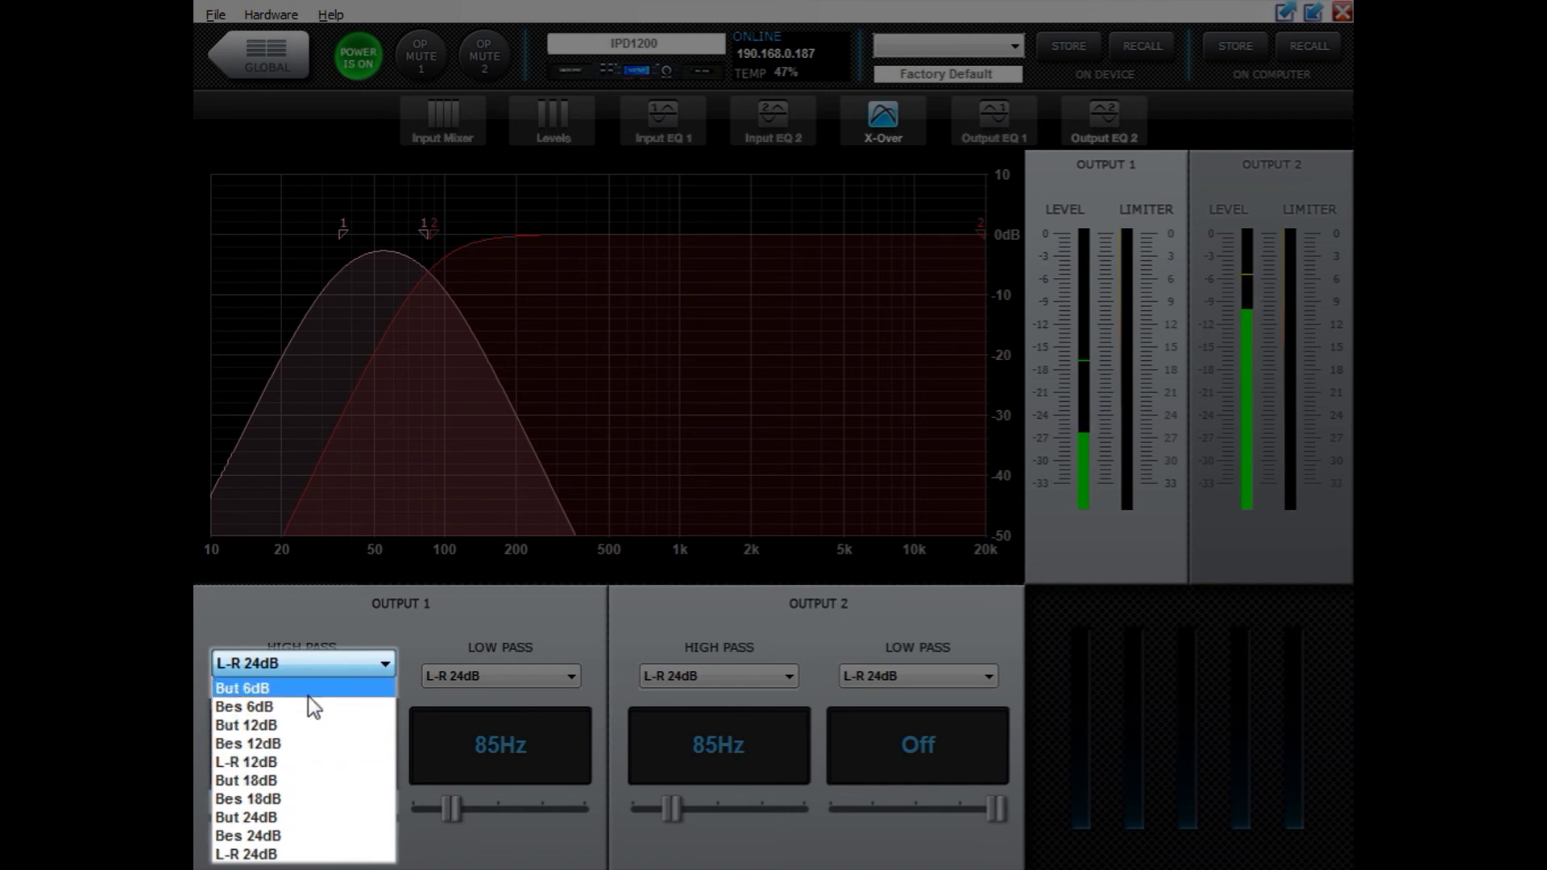
{"action": "left_click", "coordinate": [242, 688]}
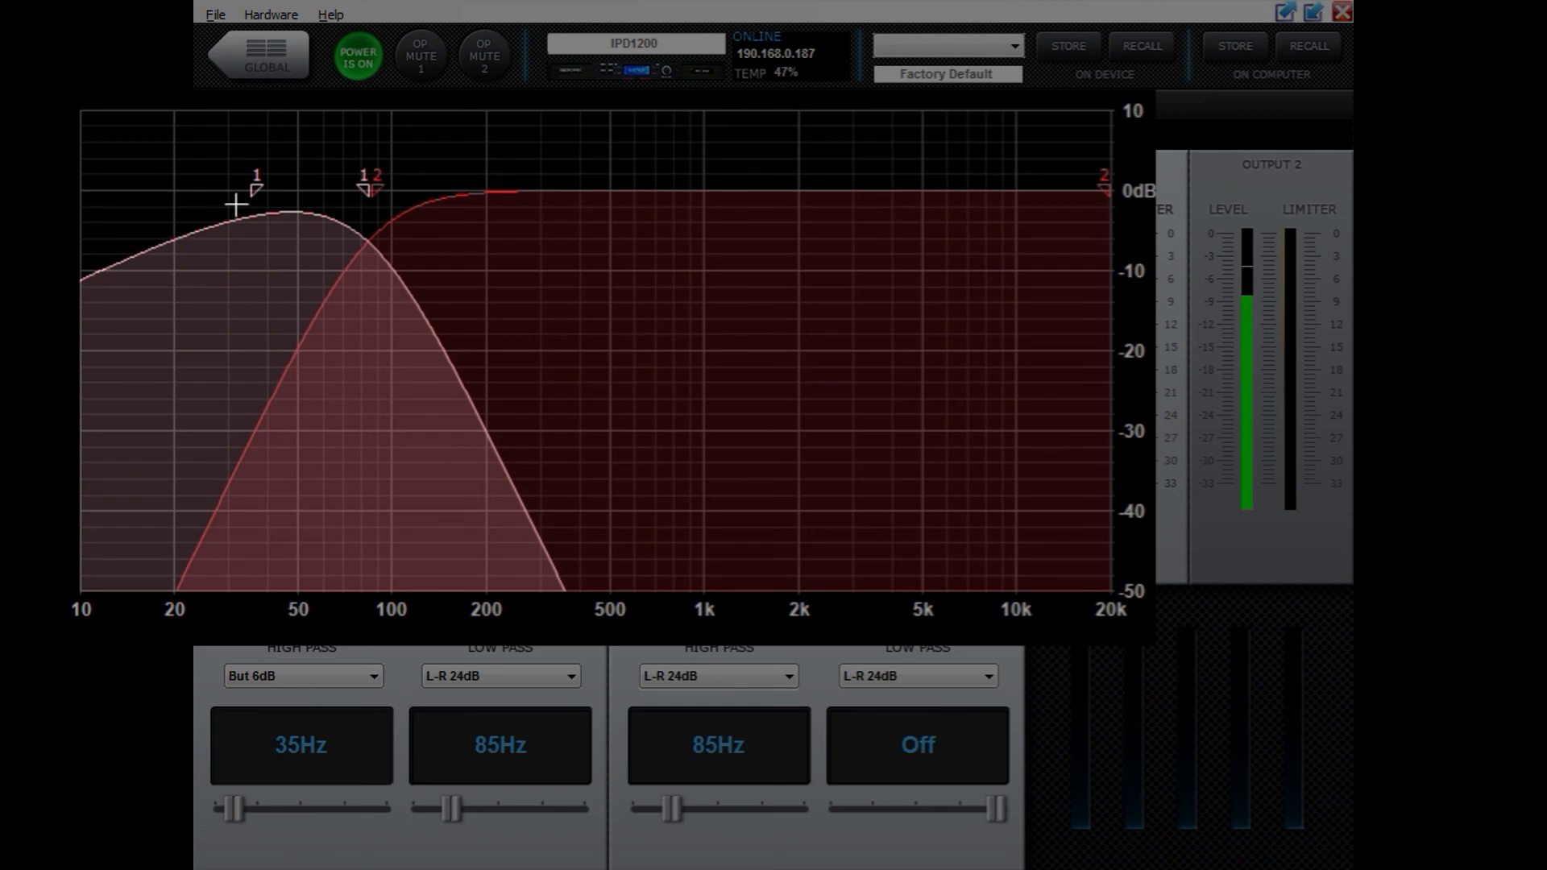
{"action": "mouse_move", "coordinate": [372, 693]}
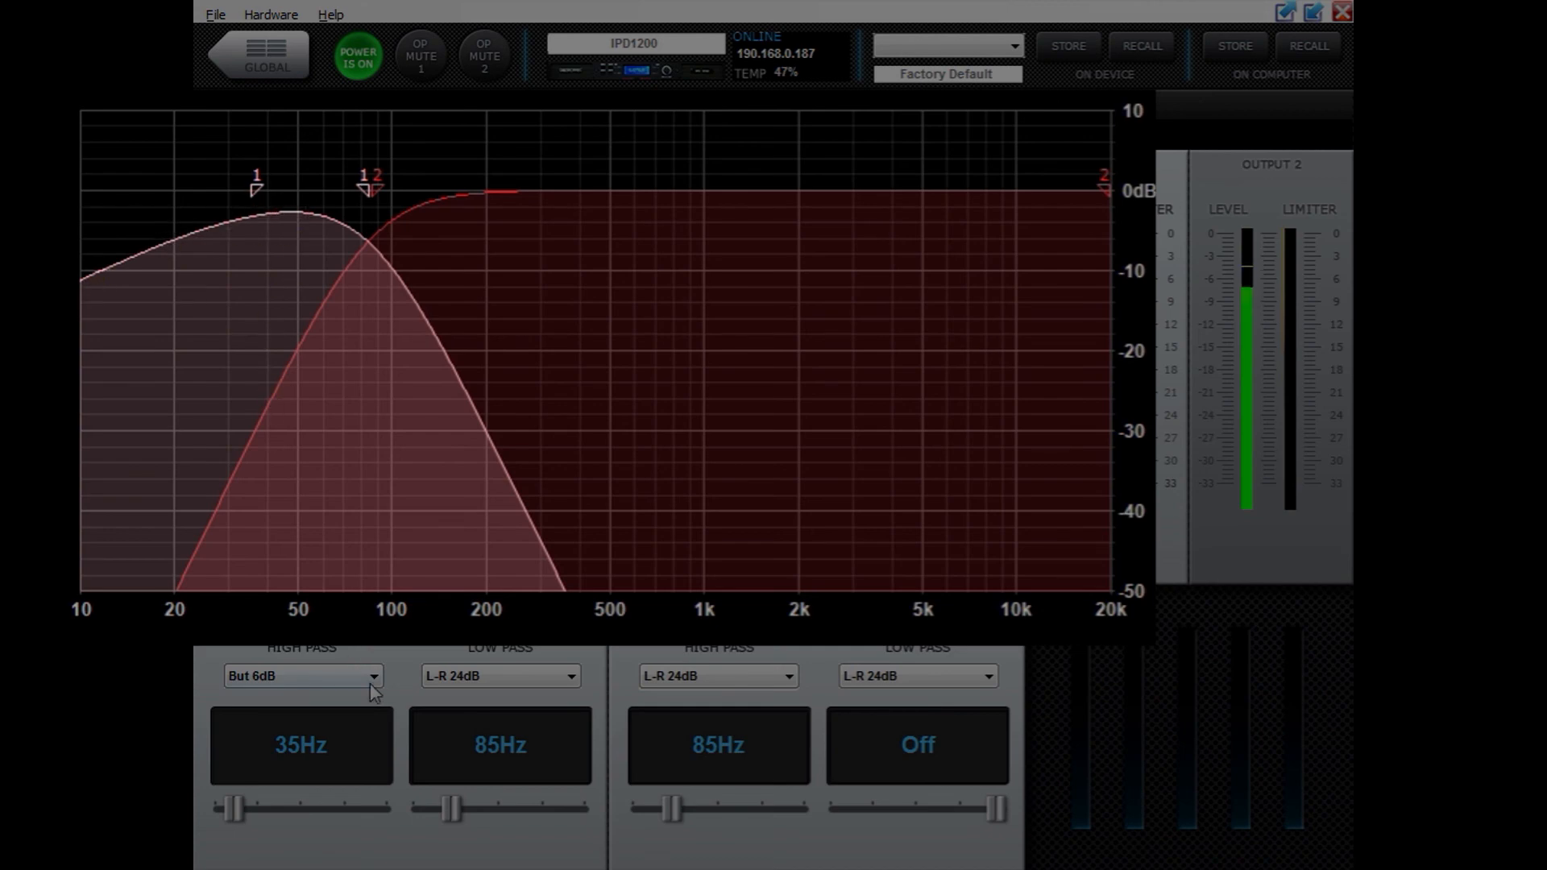
{"action": "left_click", "coordinate": [301, 675]}
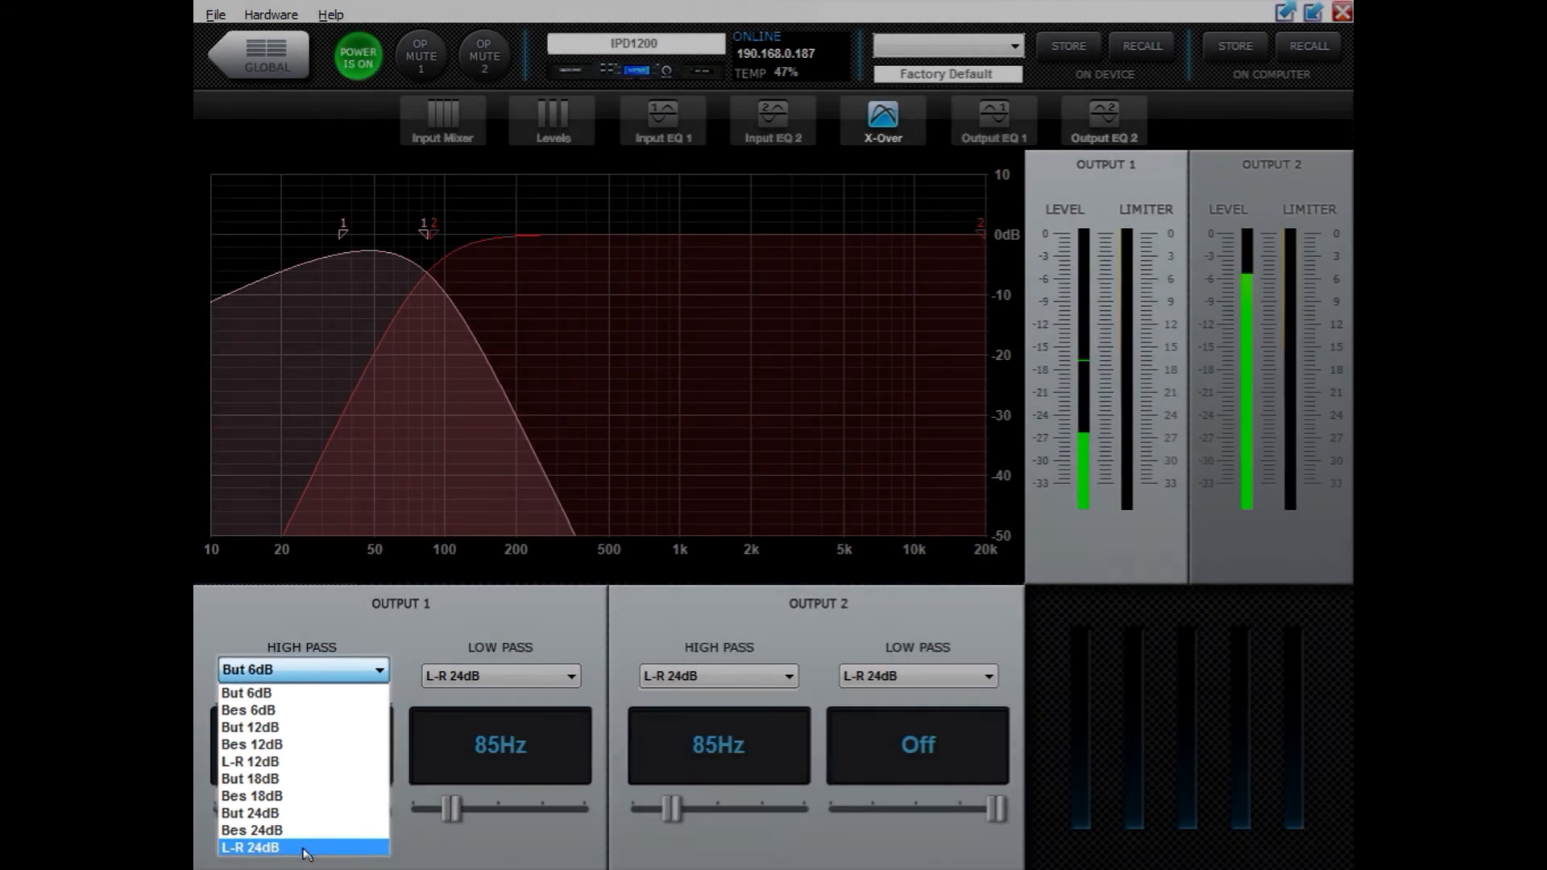
{"action": "left_click", "coordinate": [251, 846]}
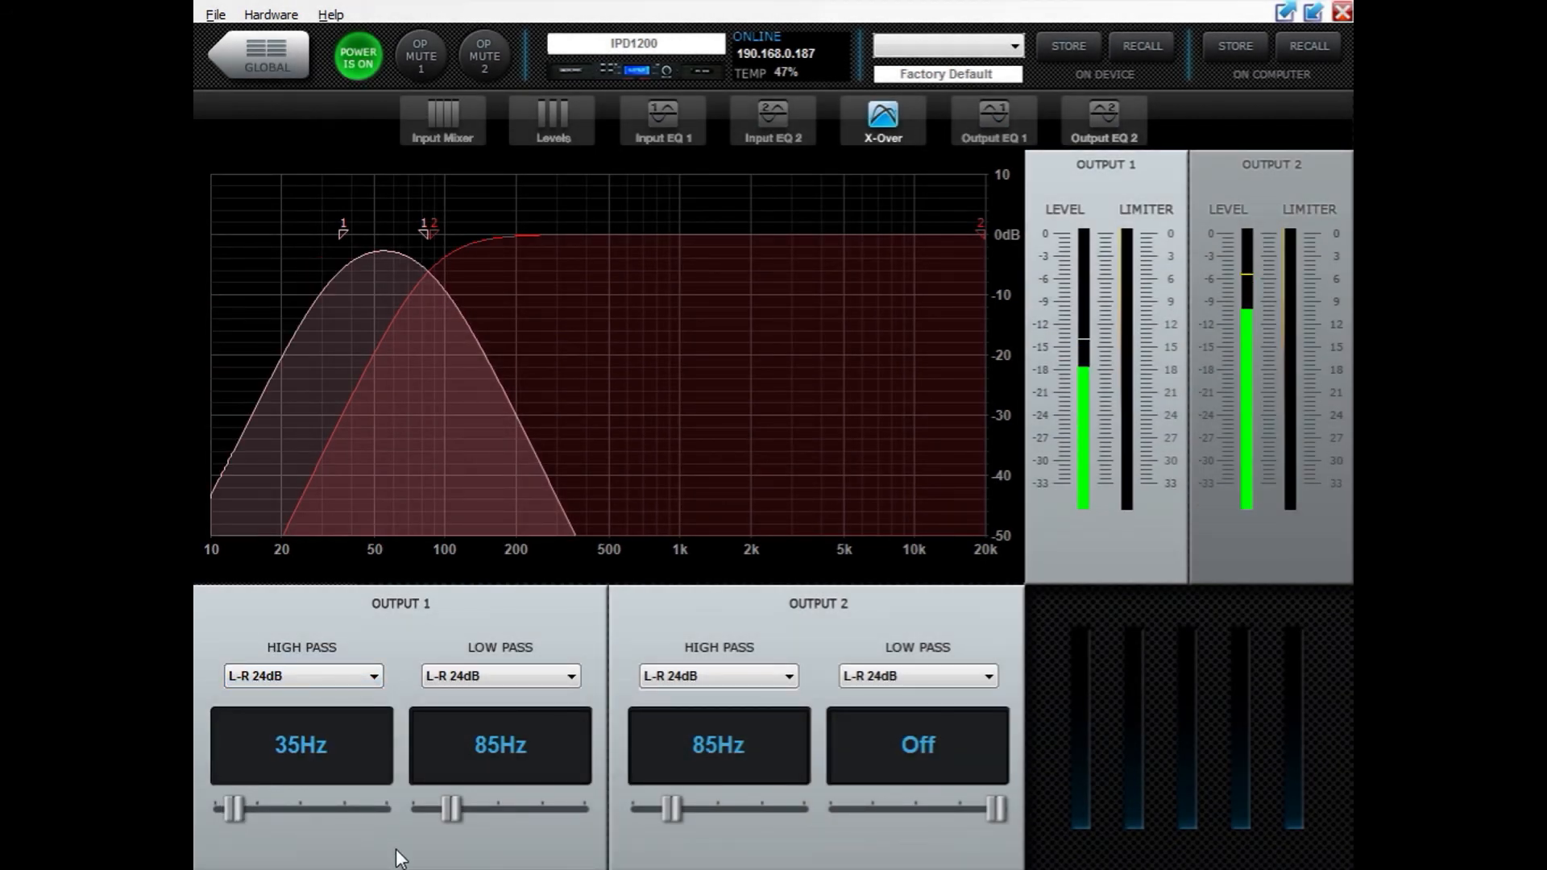